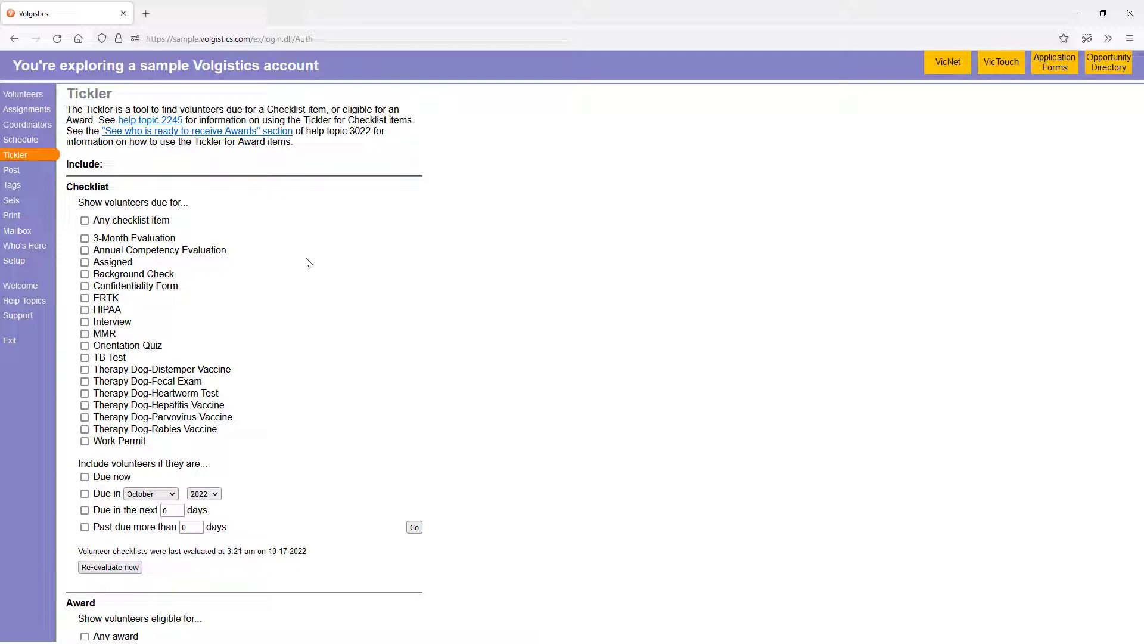
- Start a new volunteer set from the Sets area
click(12, 200)
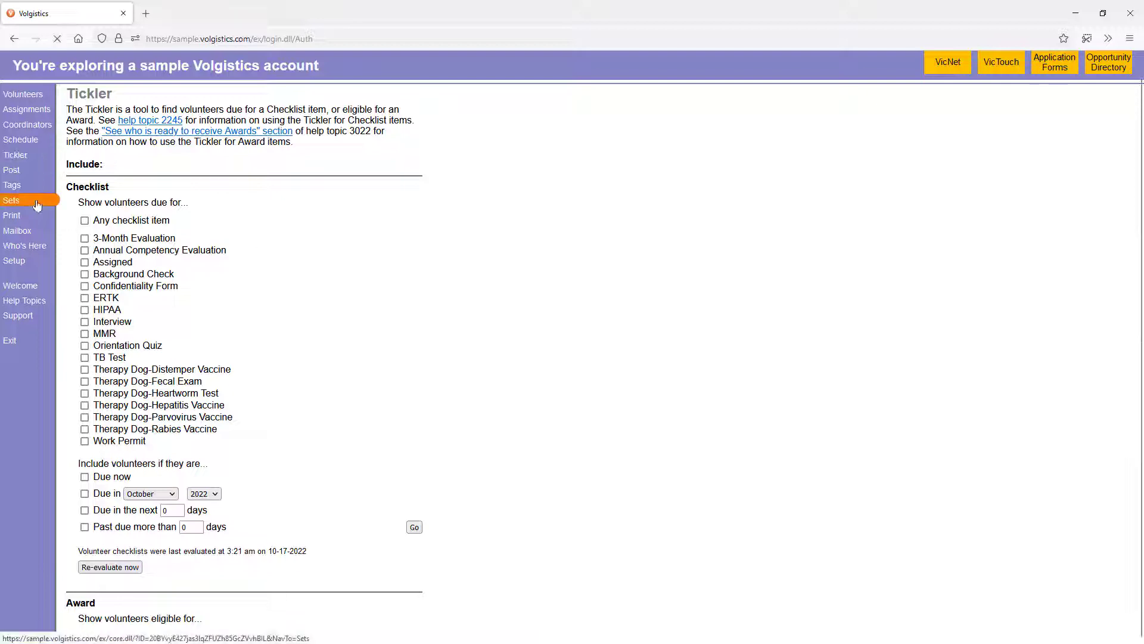
click(12, 200)
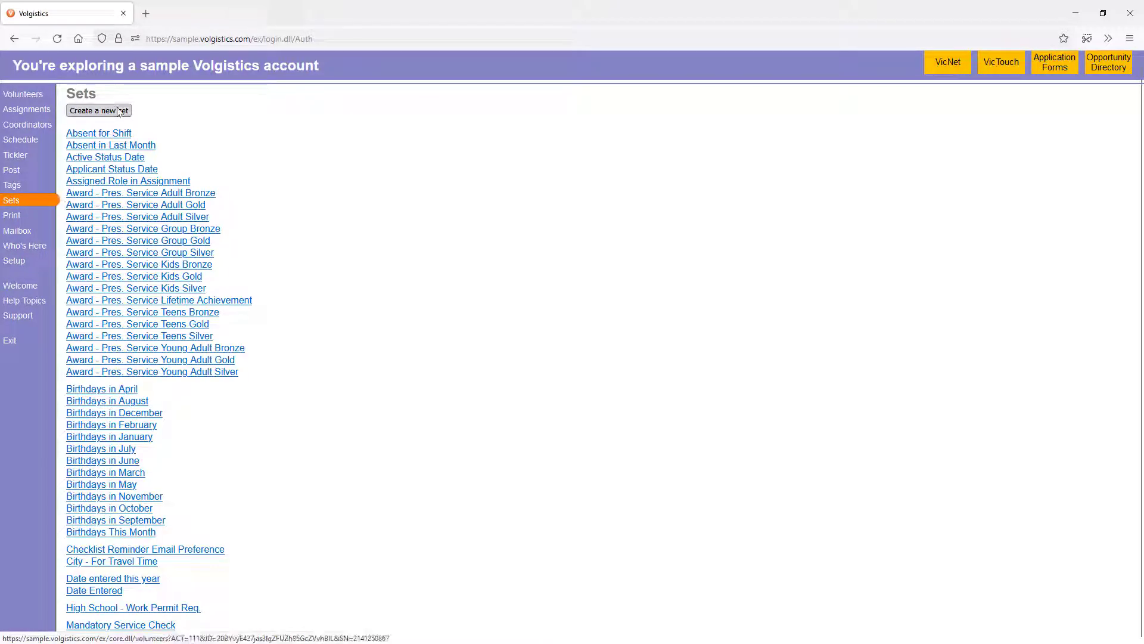
click(97, 109)
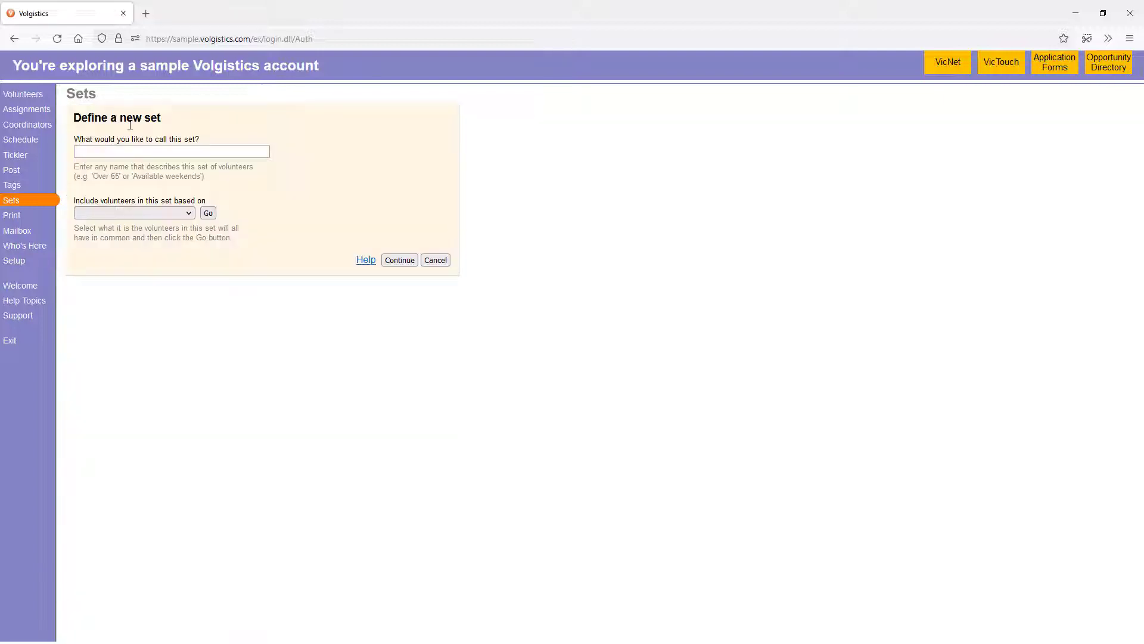
- Name the set 'Background Screening' and include volunteers based on their checklist
text(Backgroun)
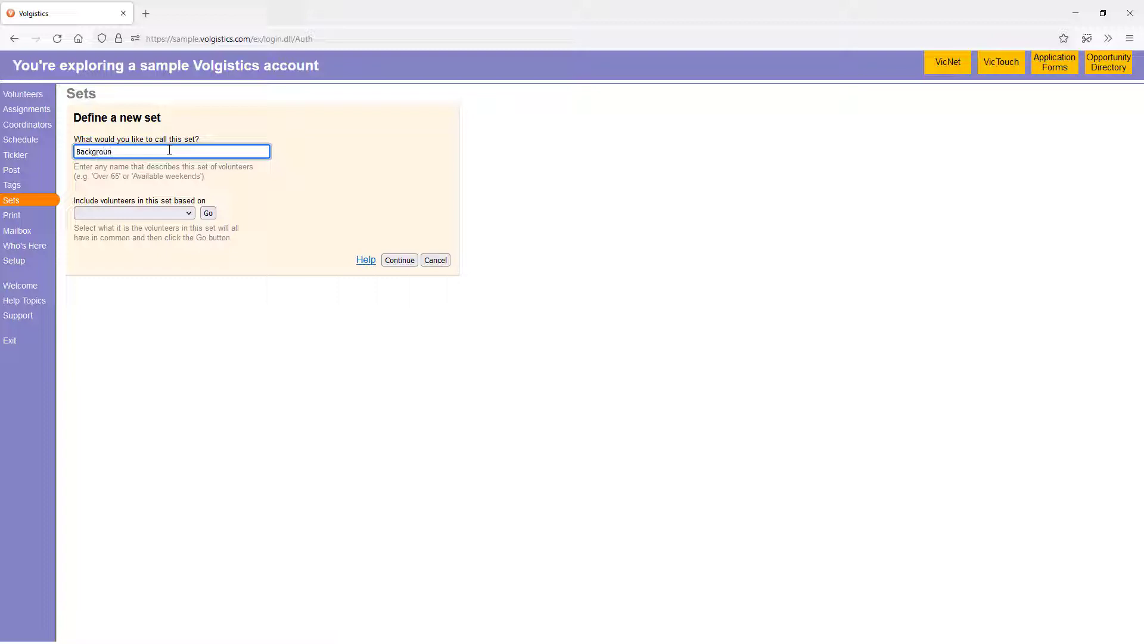
text(Background Screening)
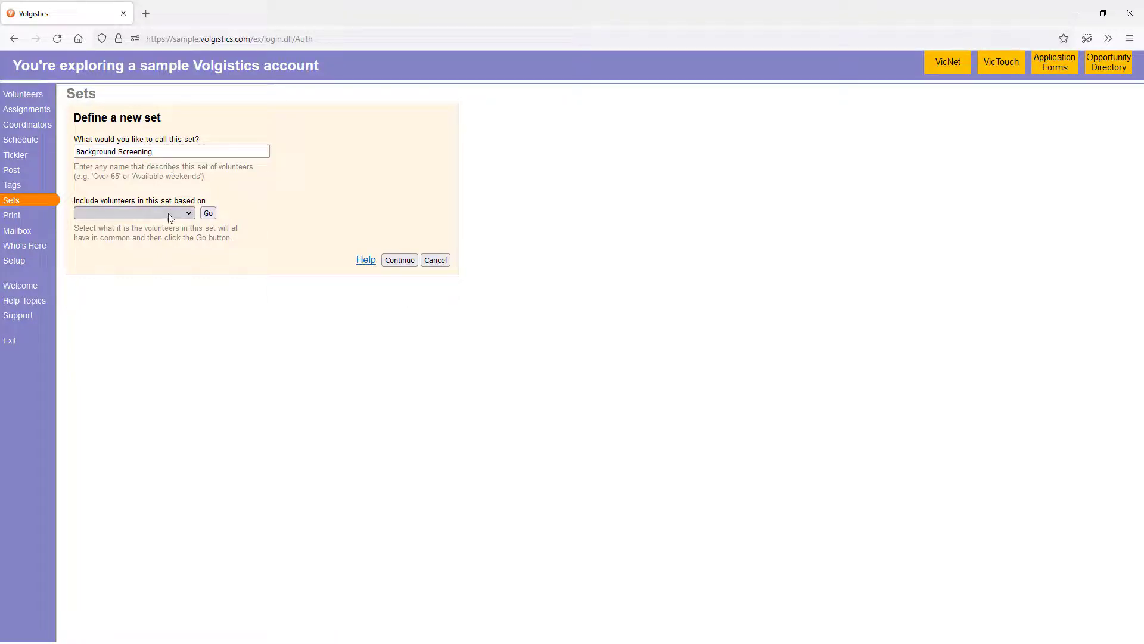
click(134, 212)
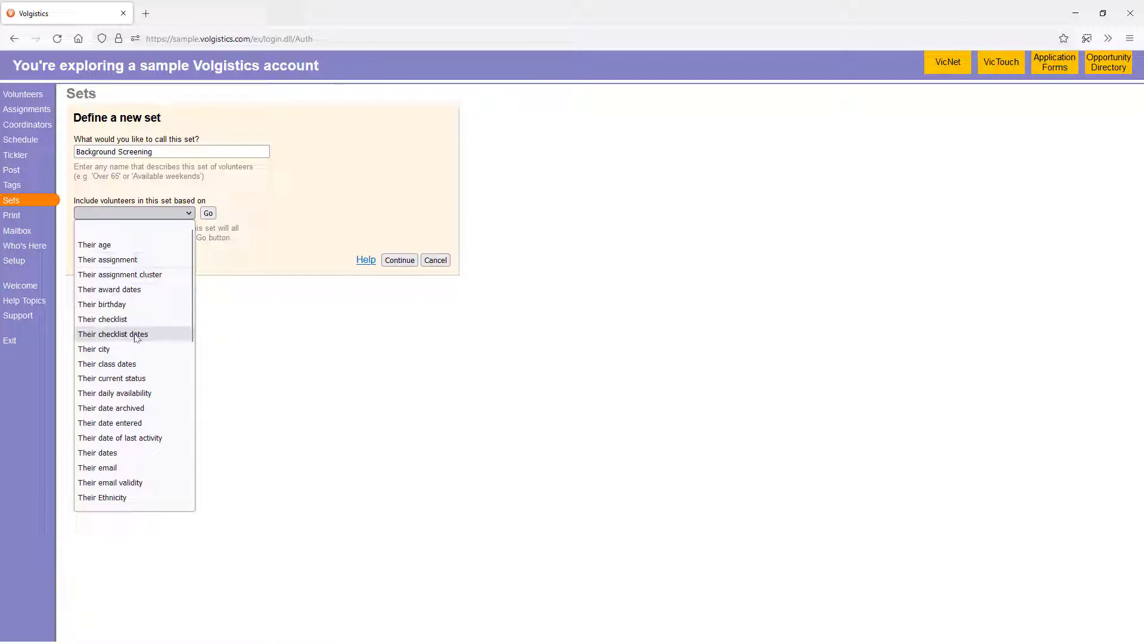
click(102, 319)
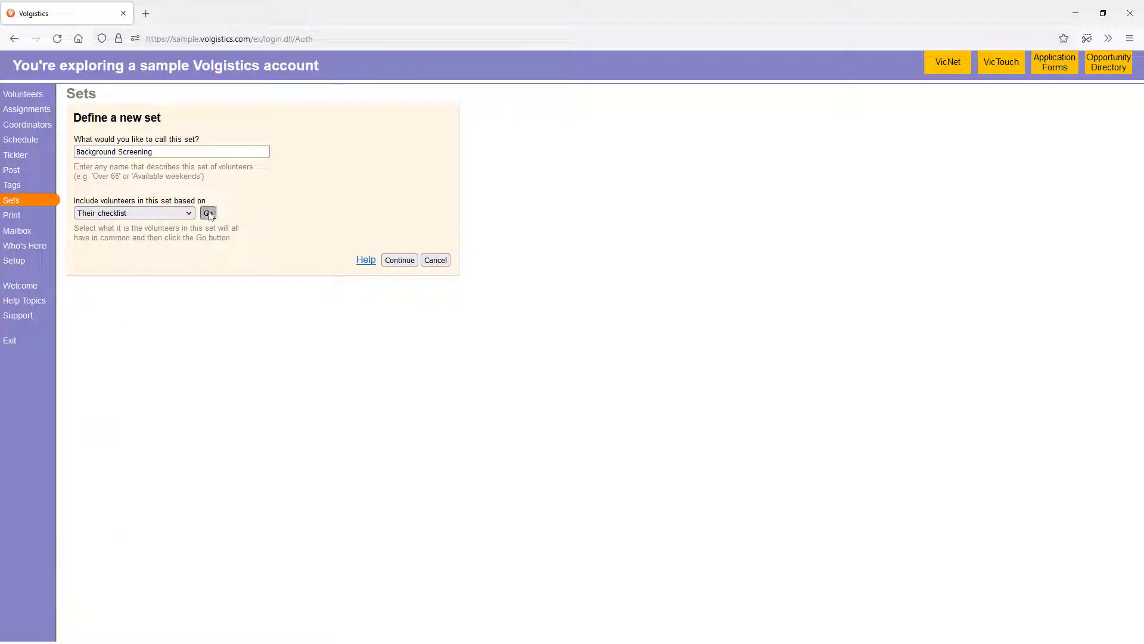
click(207, 213)
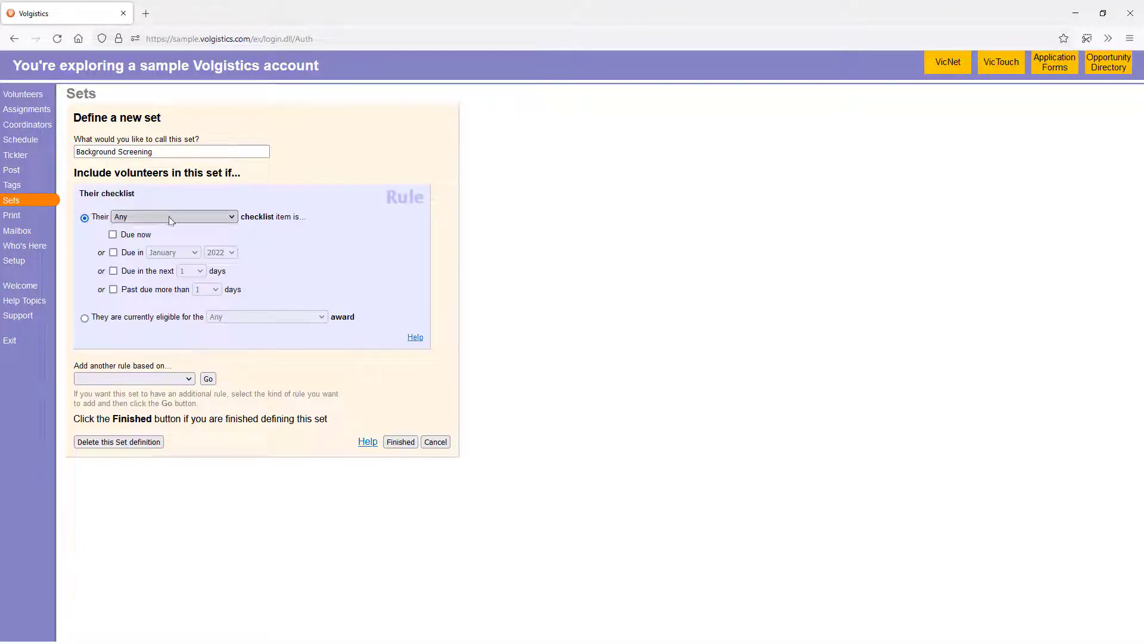
- Save the set with the Background Check item set to Due now
click(173, 216)
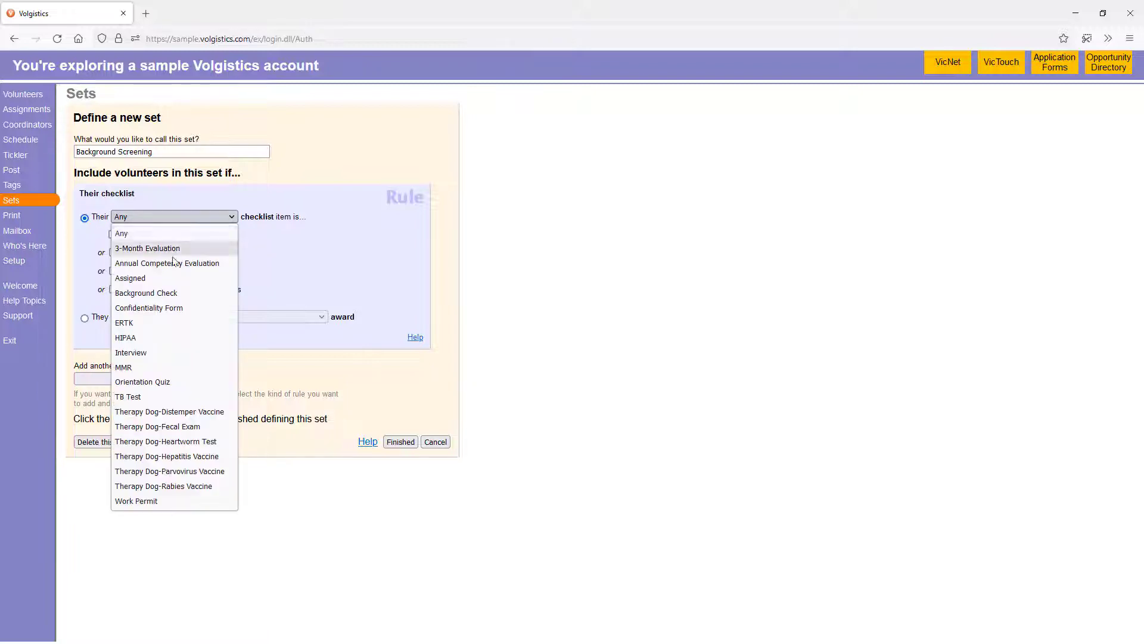
click(145, 293)
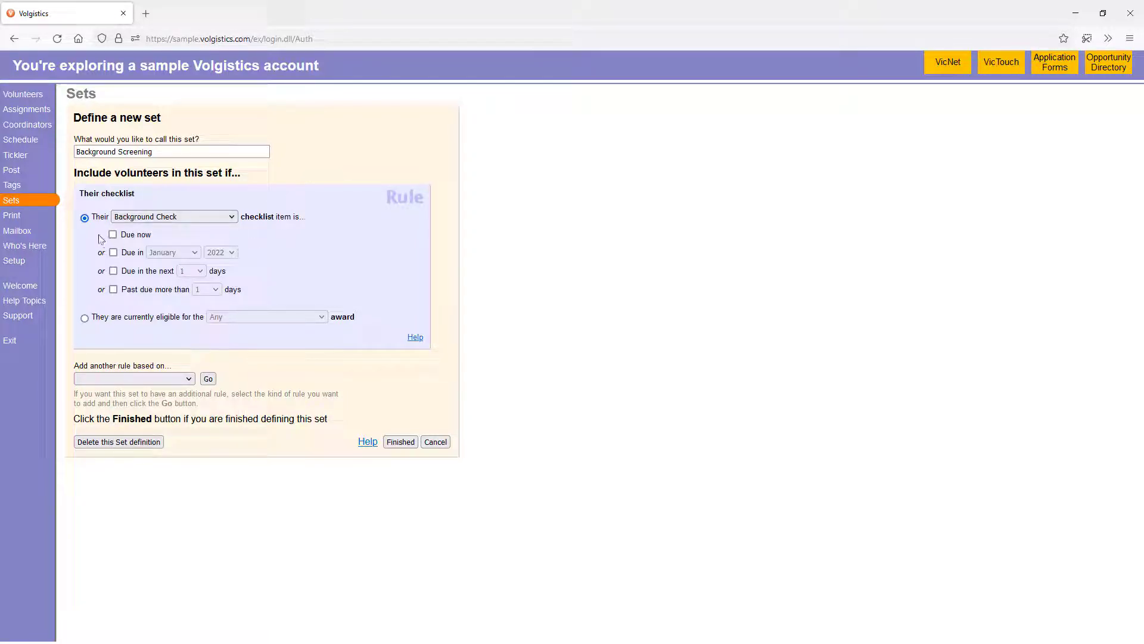
click(113, 235)
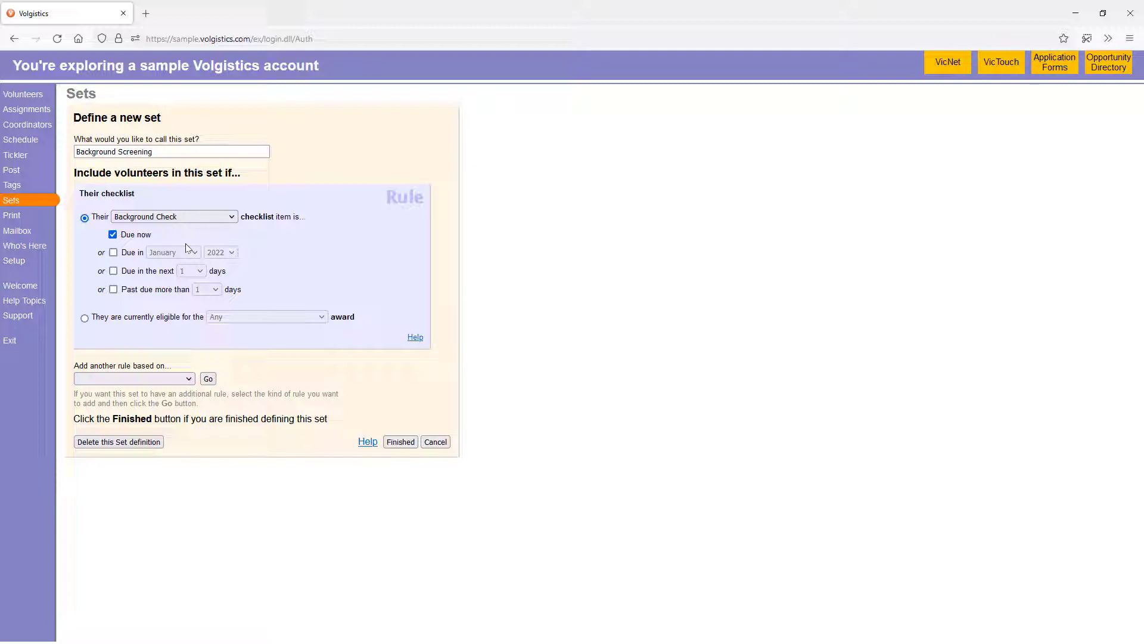
click(401, 441)
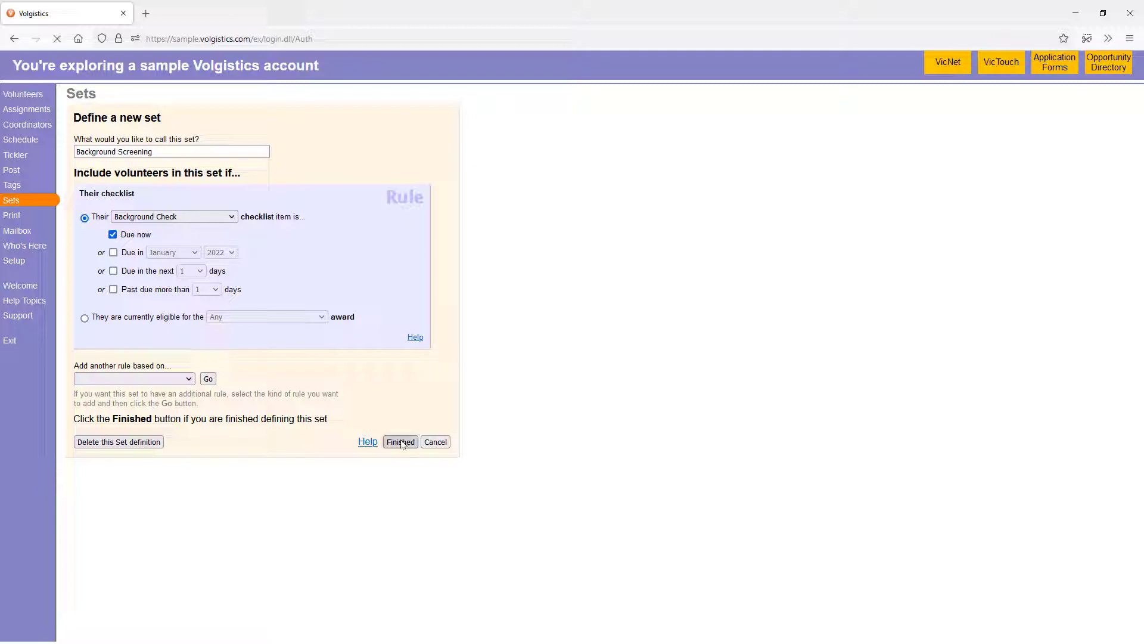
click(400, 441)
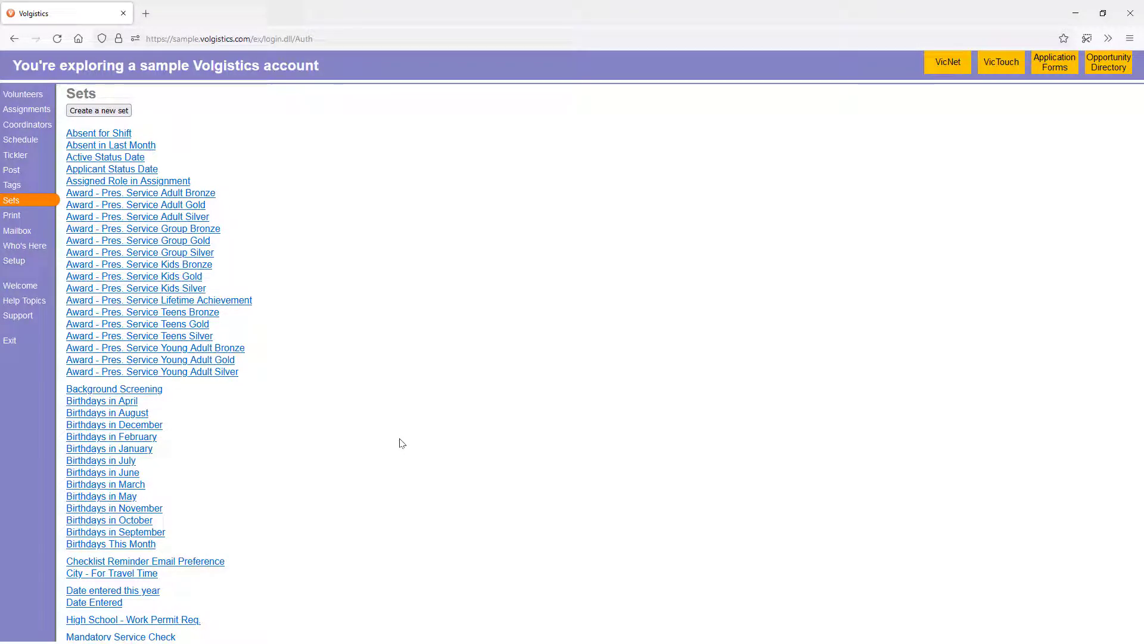
click(12, 216)
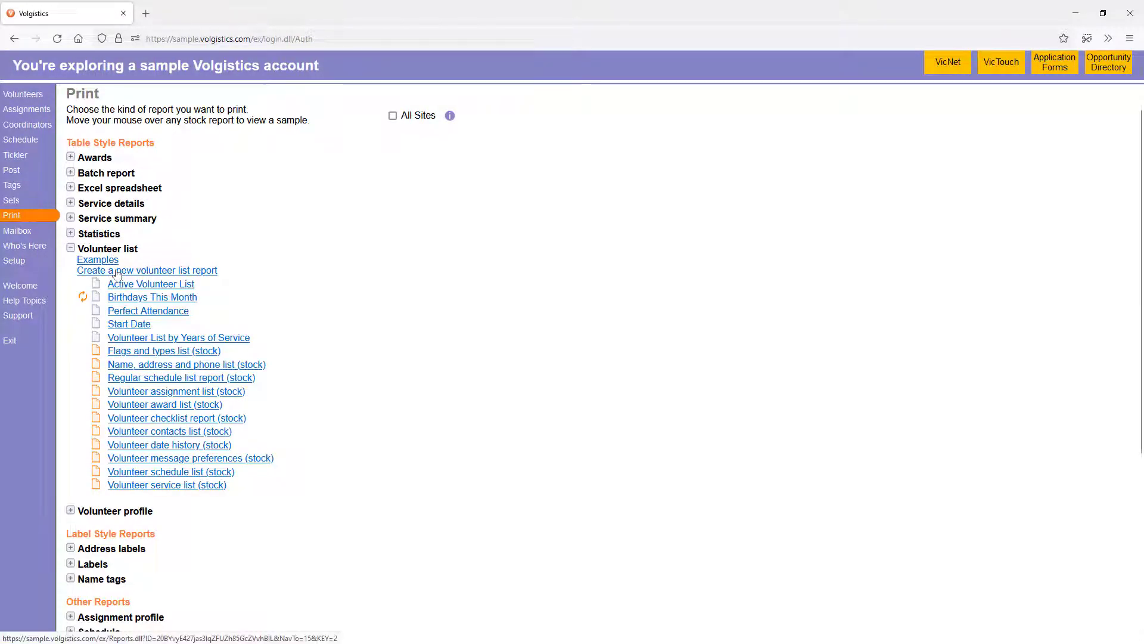
- Create a new volunteer list report from the Print area
click(146, 270)
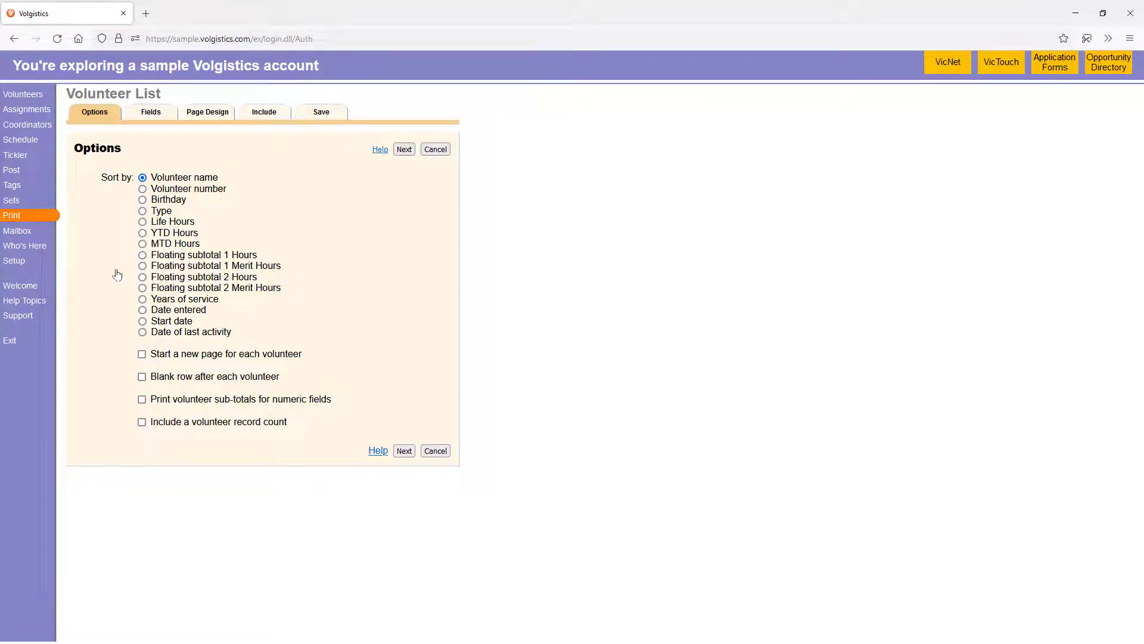
- Include 'Last name, First name' and 'All phone numbers' as report fields
click(150, 112)
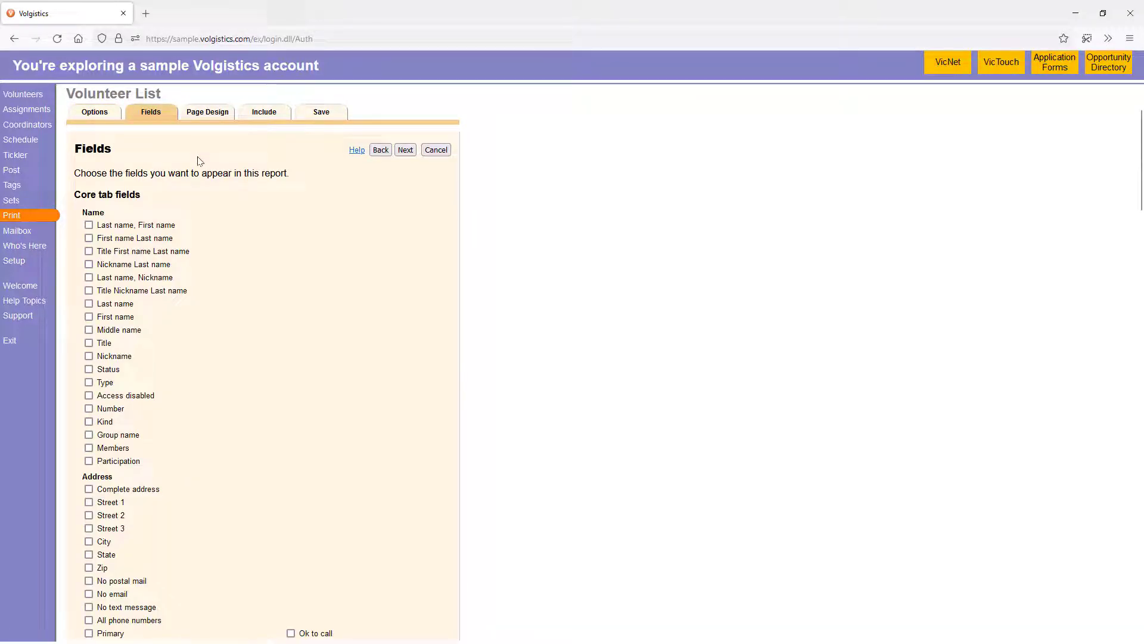
mouse_move(190, 165)
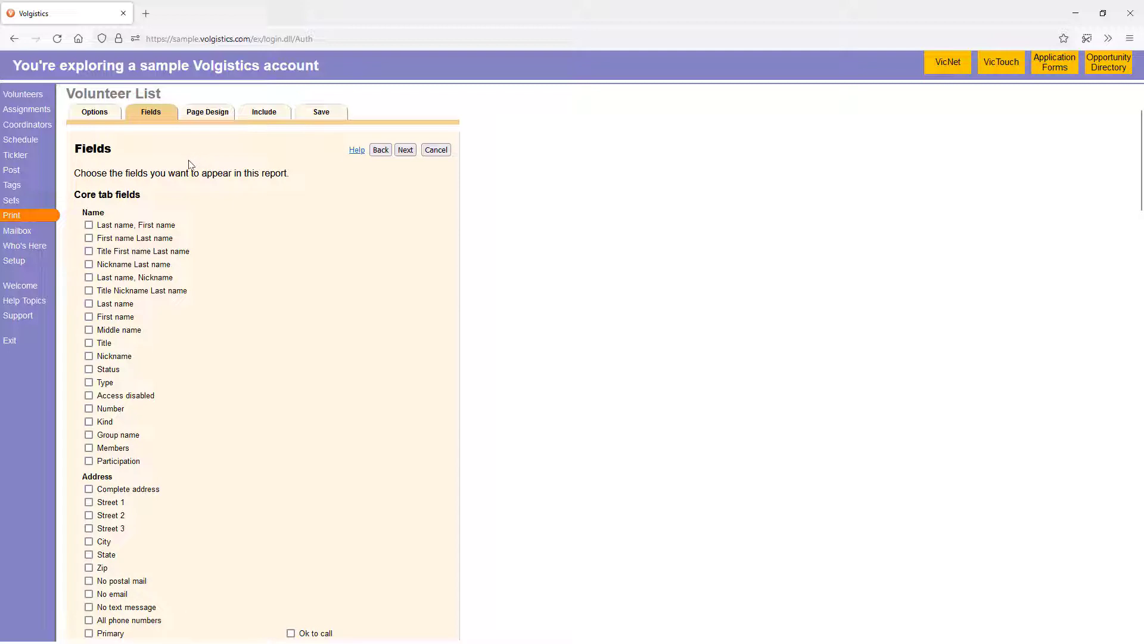
click(88, 225)
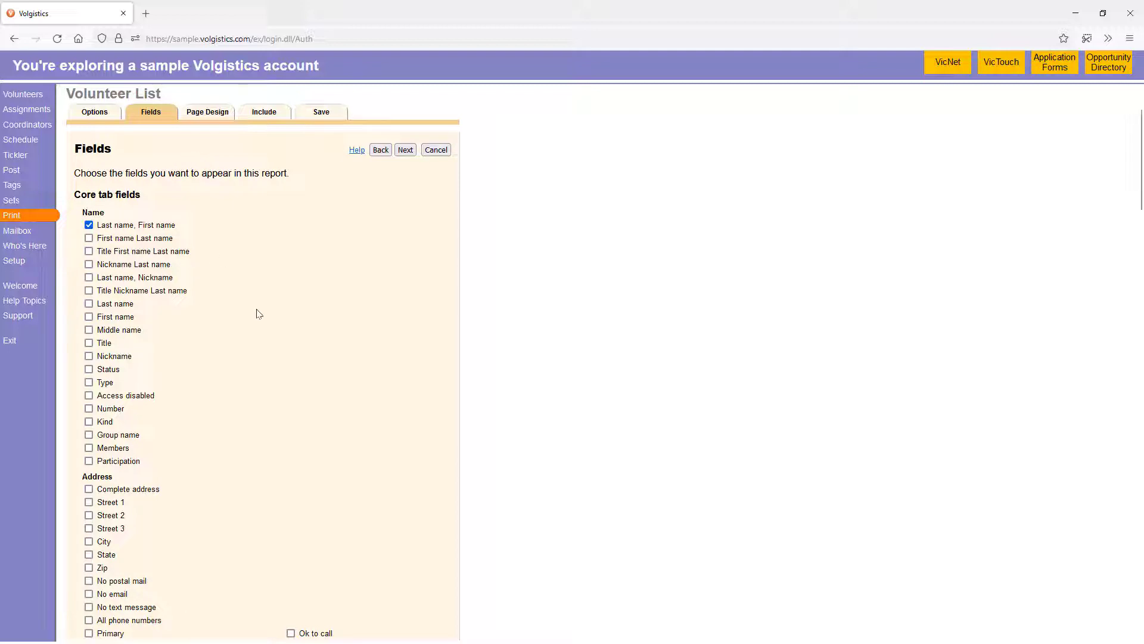
mouse_move(165, 368)
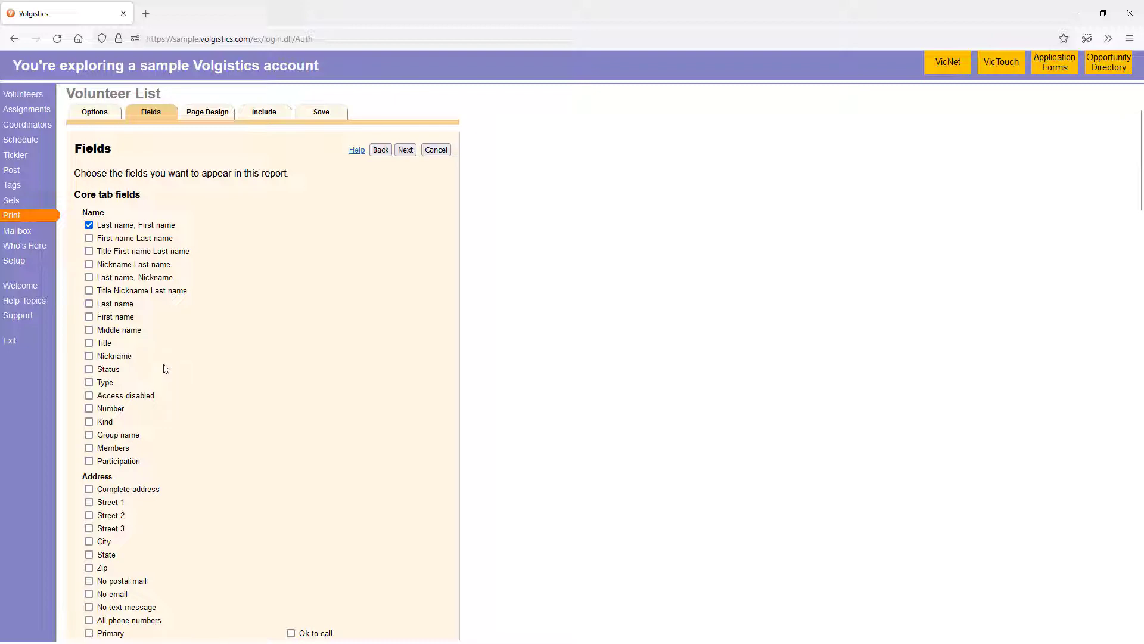
scroll(down, 3)
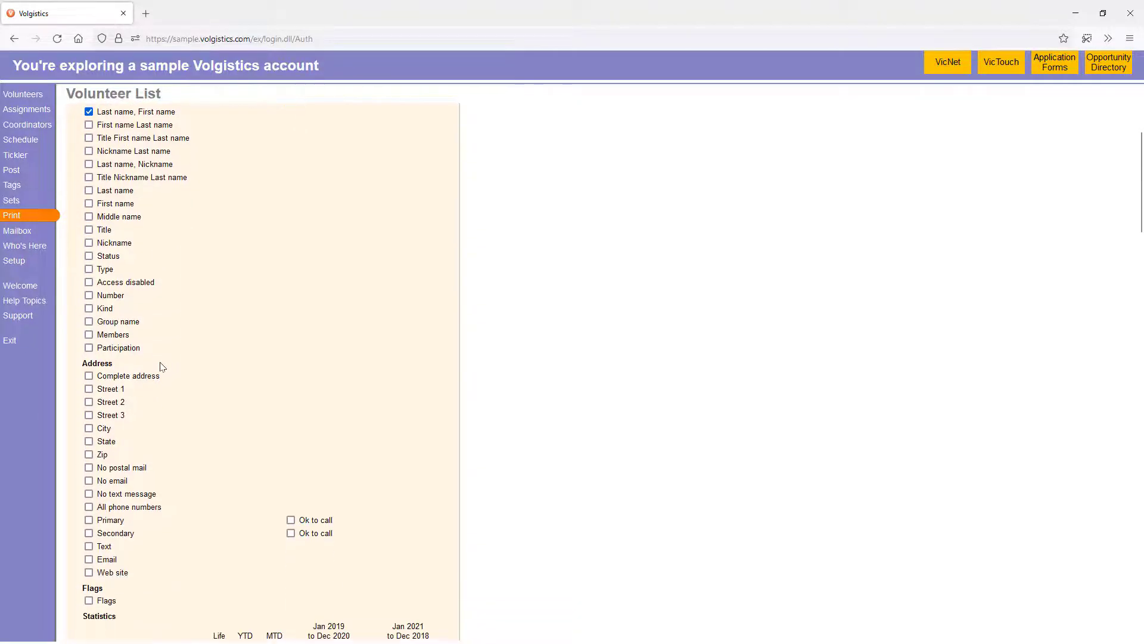
scroll(down, 3)
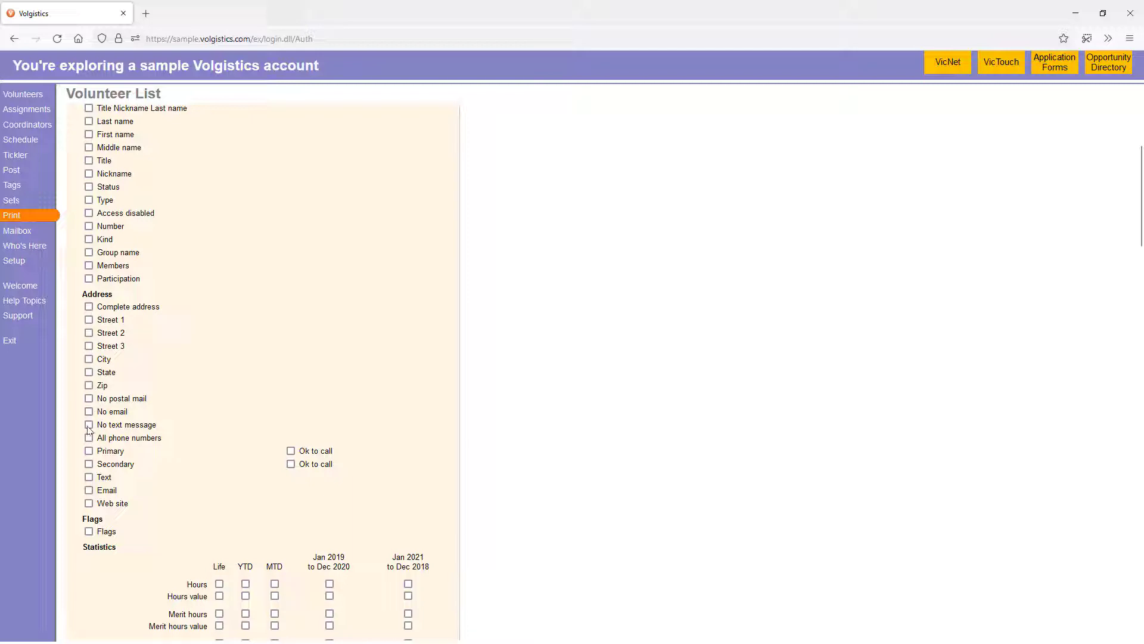
click(89, 490)
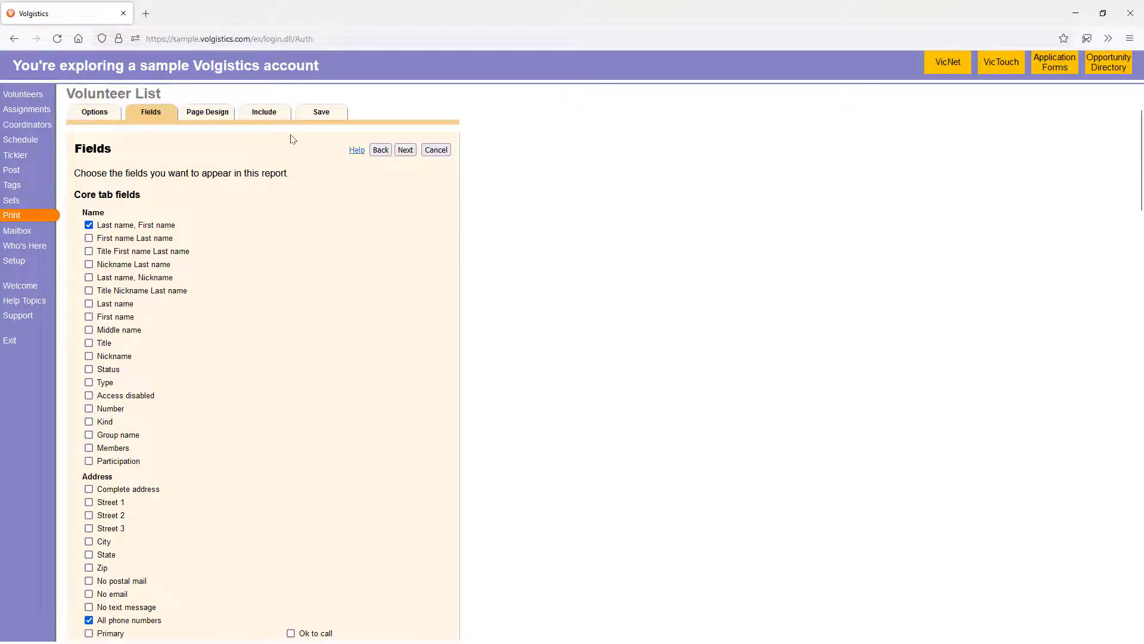
- Review the Include options, keeping PDF format and any-status volunteer defaults
click(265, 112)
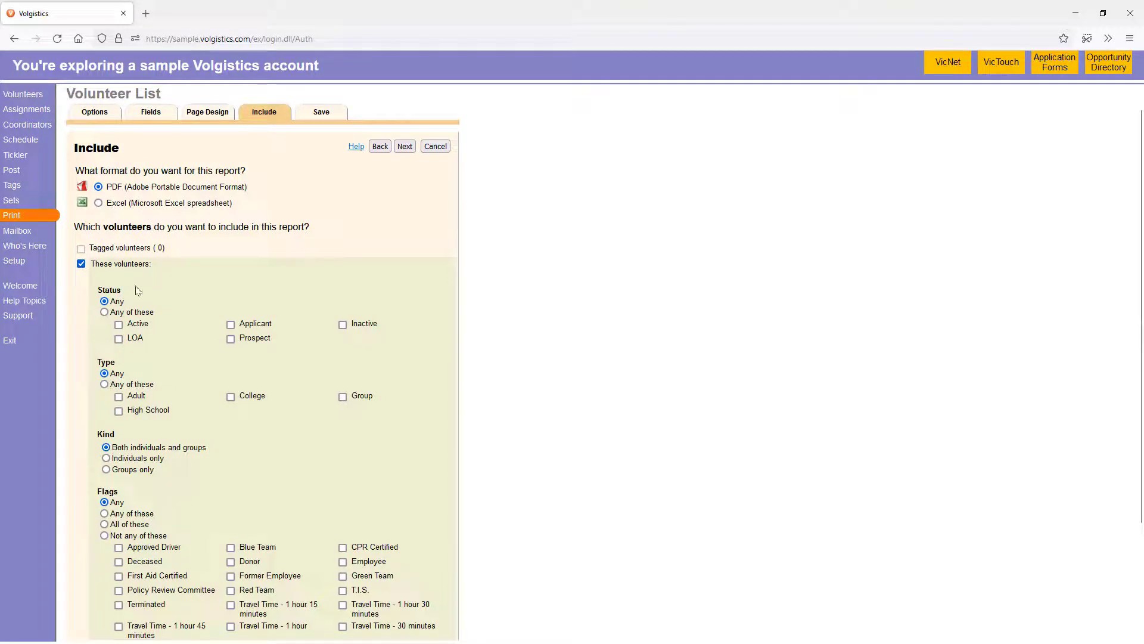
scroll(down, 3)
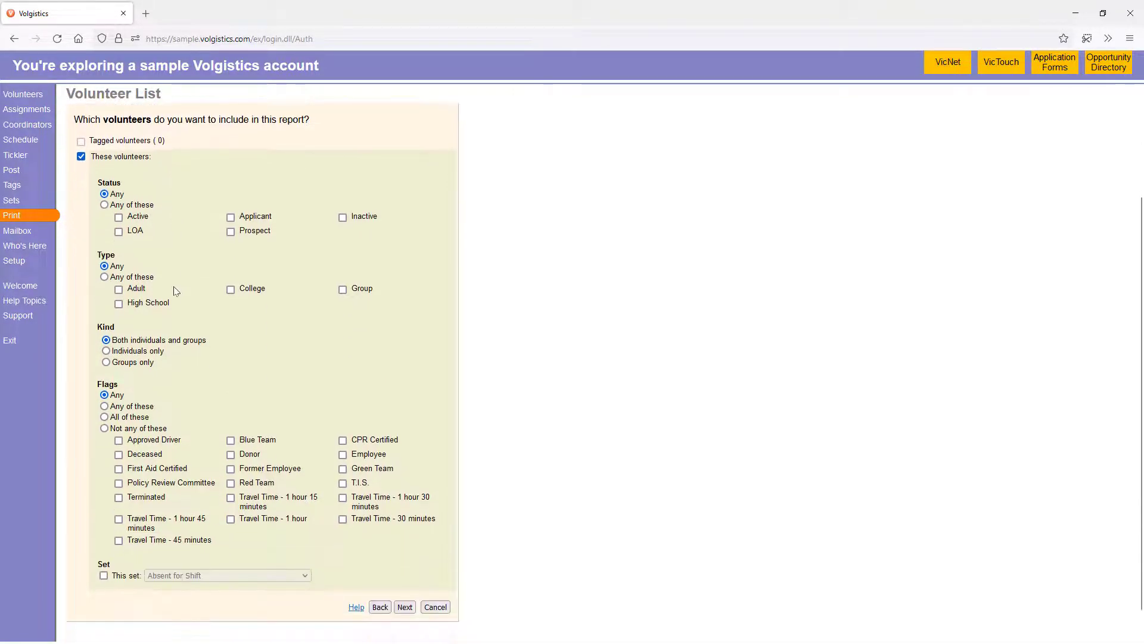
click(104, 548)
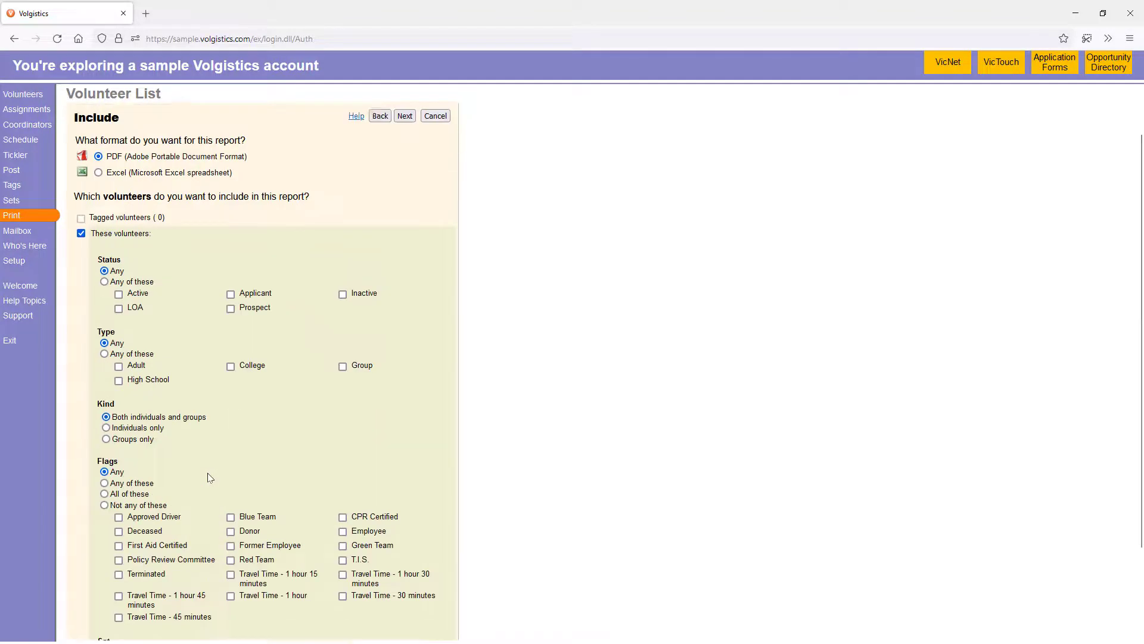
- Name the report 'Background Screening Due Now', scheduled on the 15th monthly to the In Box
click(404, 116)
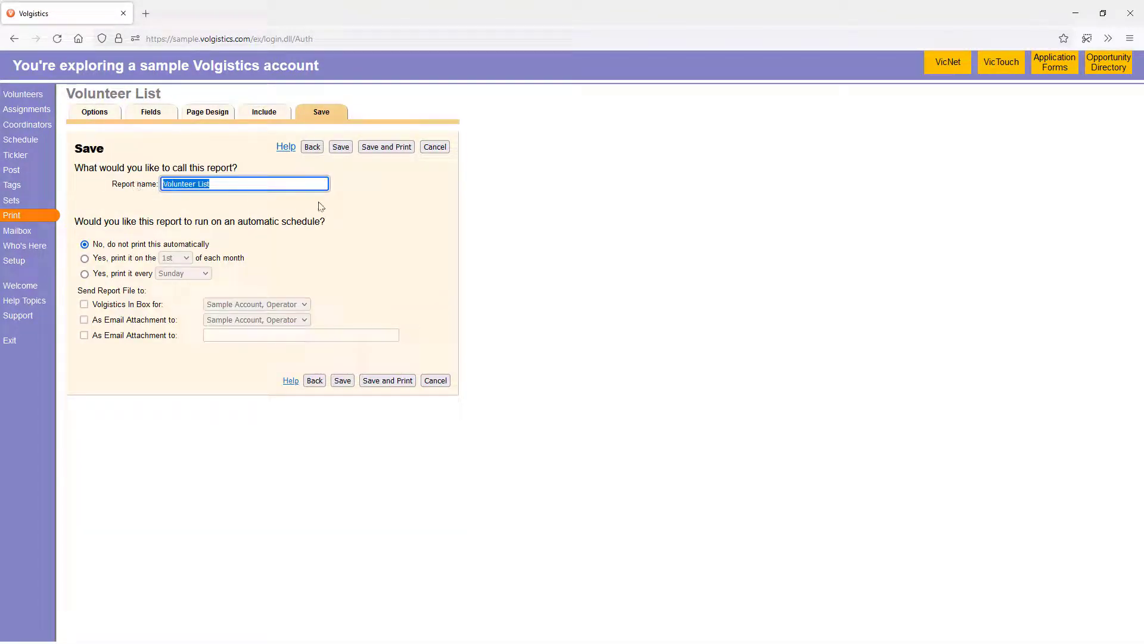
text(Background Screening)
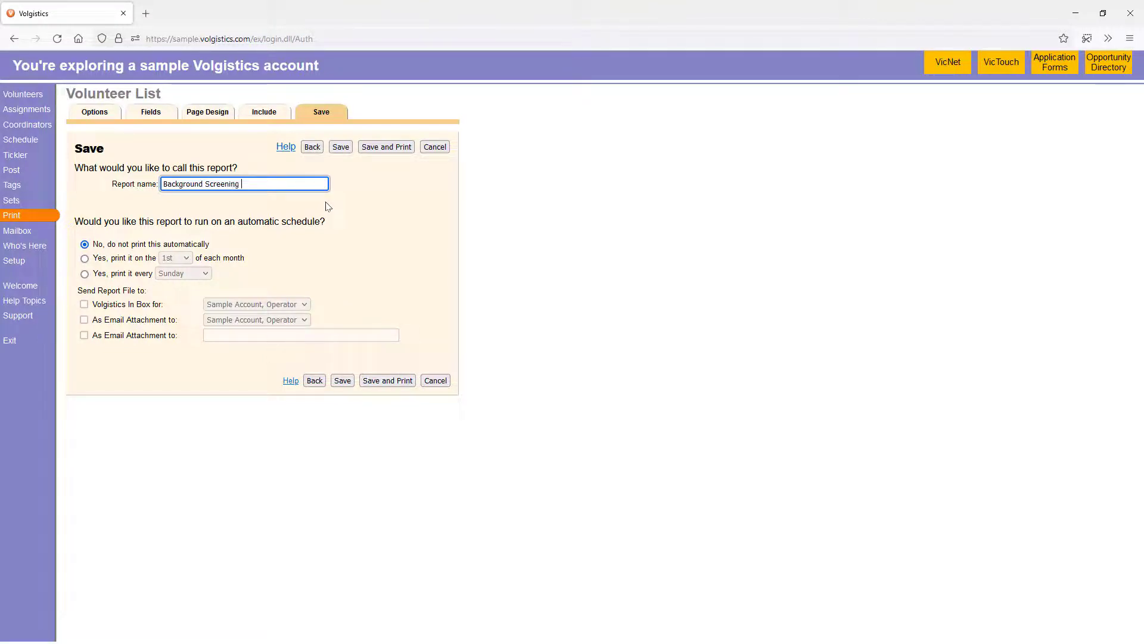
text(Due Now)
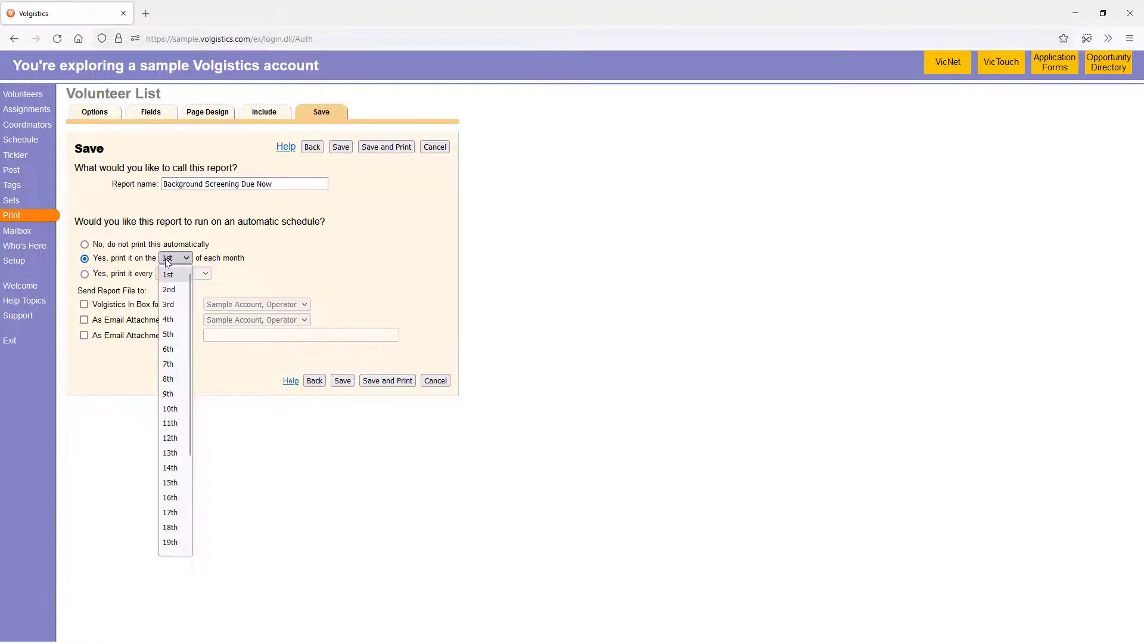
click(170, 482)
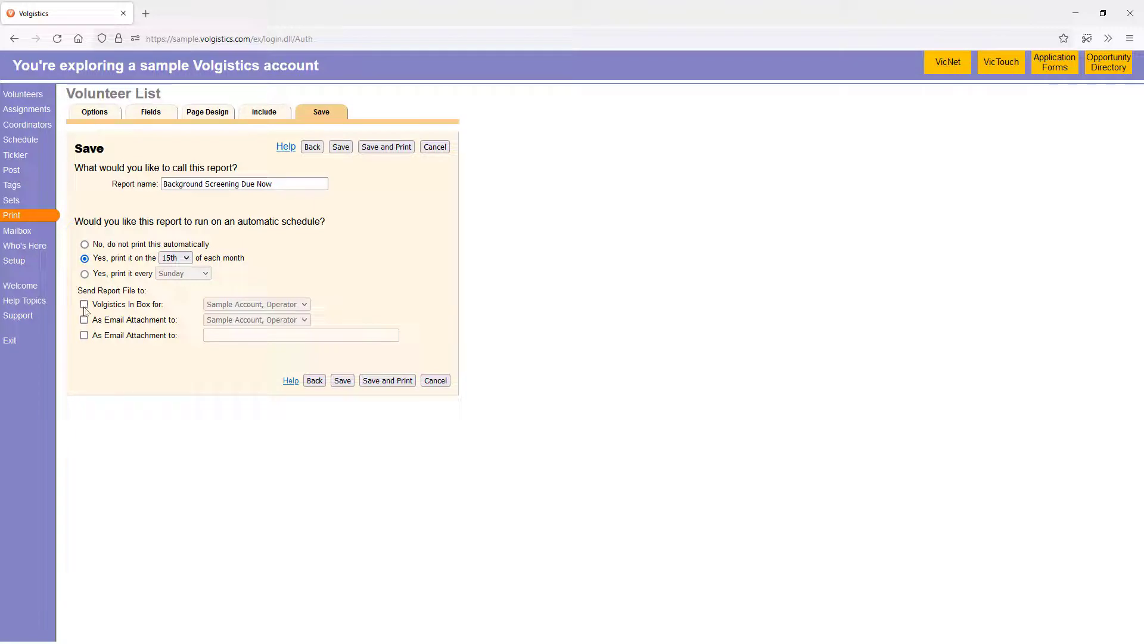
click(83, 304)
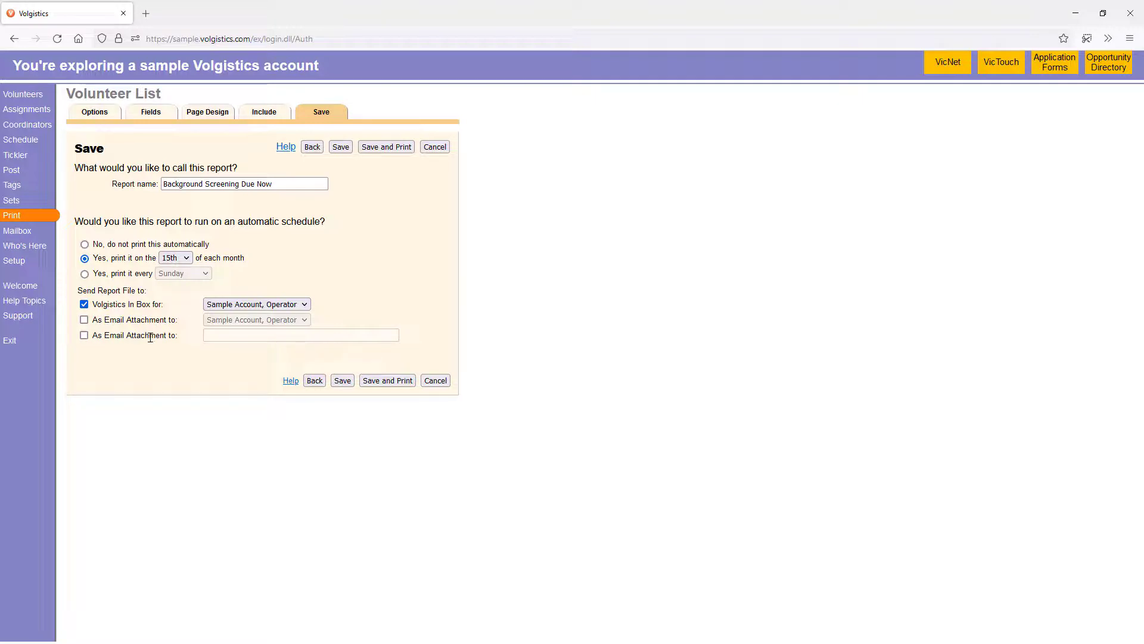
mouse_move(386, 146)
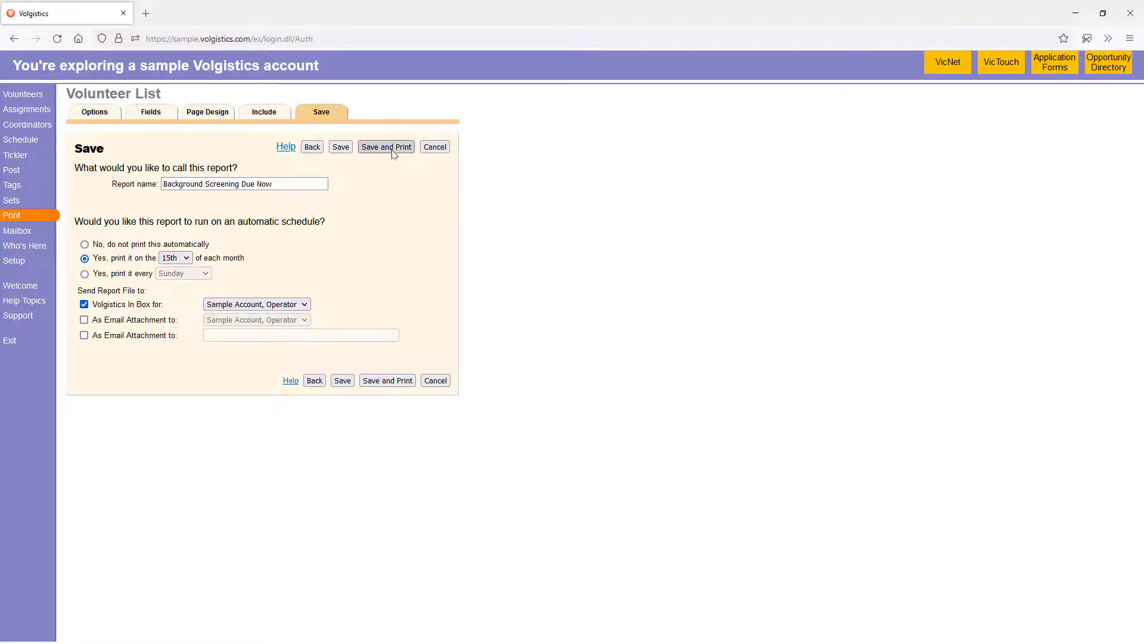
- Save and print the report, then check the Mailbox for it processing
click(386, 147)
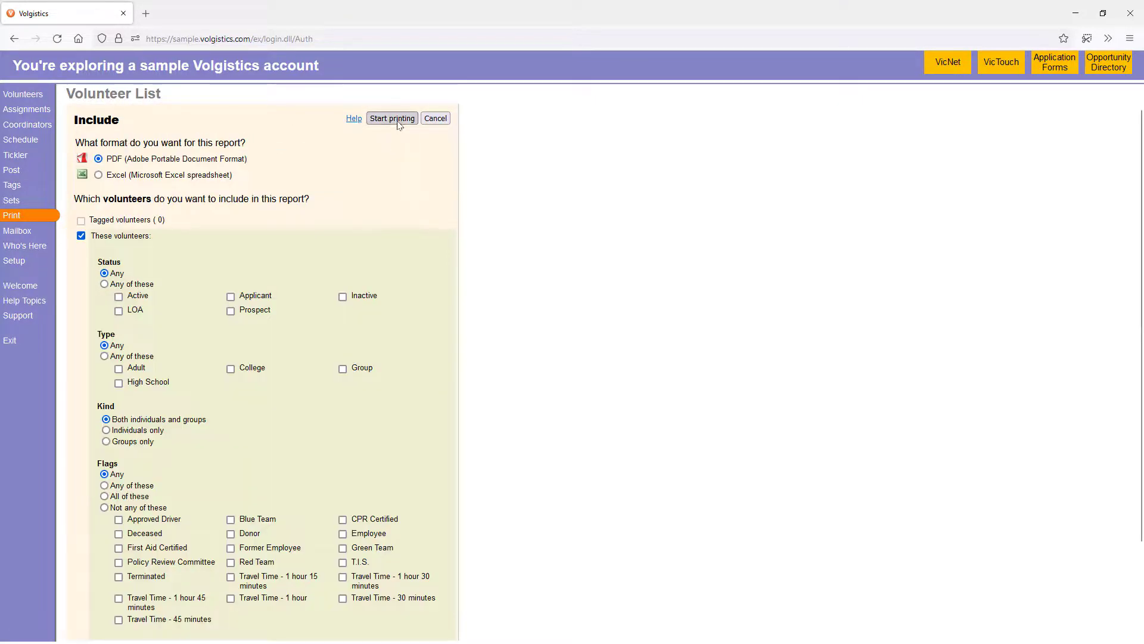
click(392, 118)
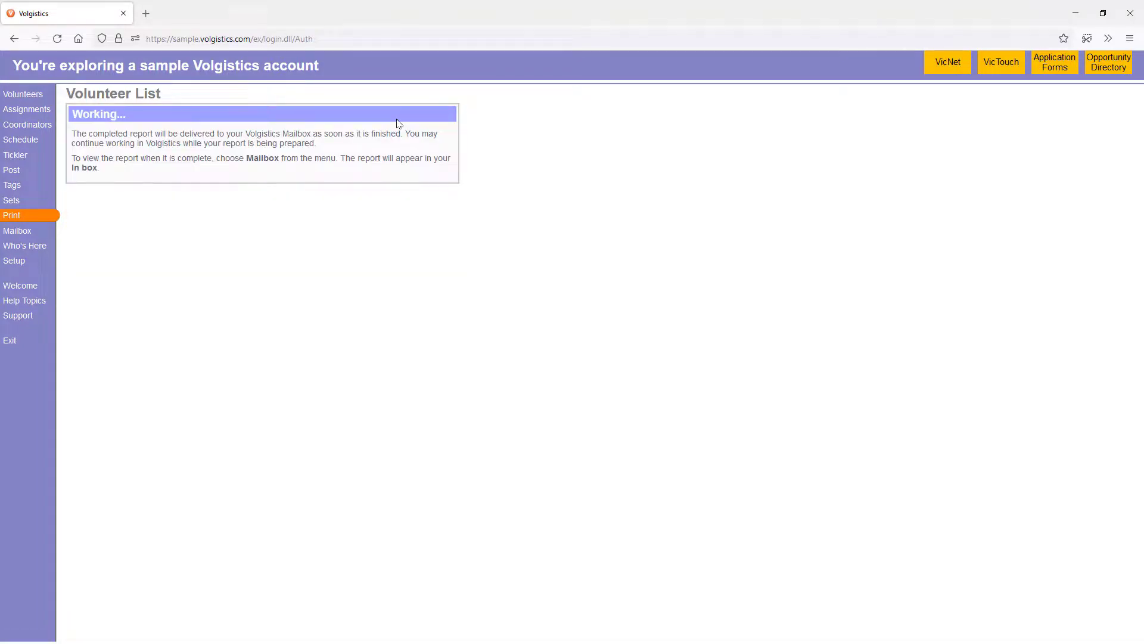
mouse_move(18, 230)
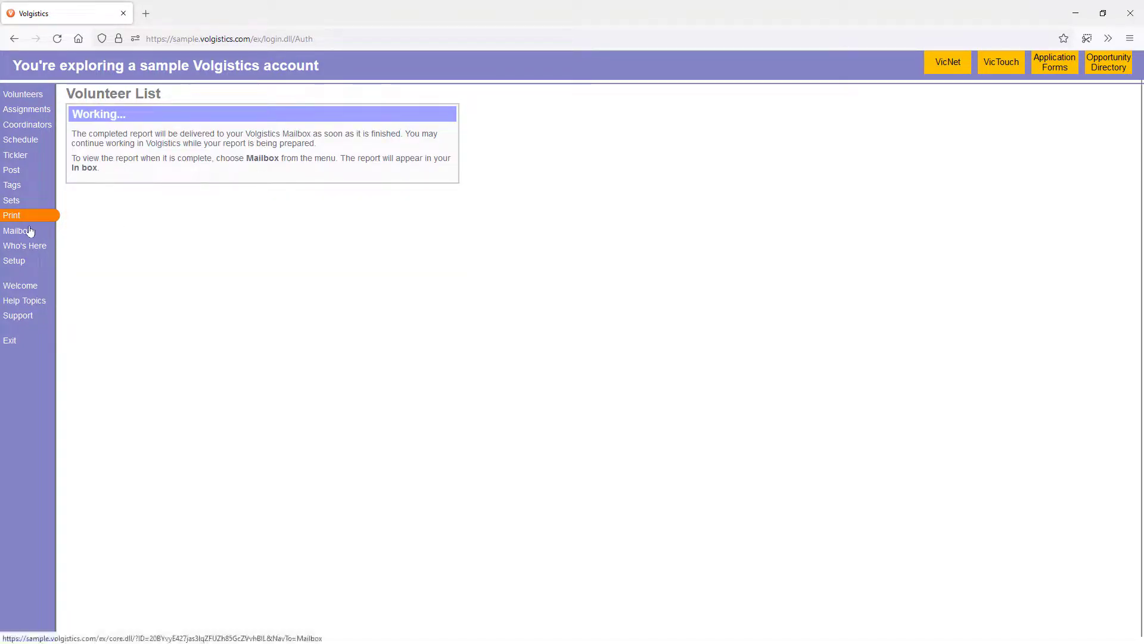
click(19, 230)
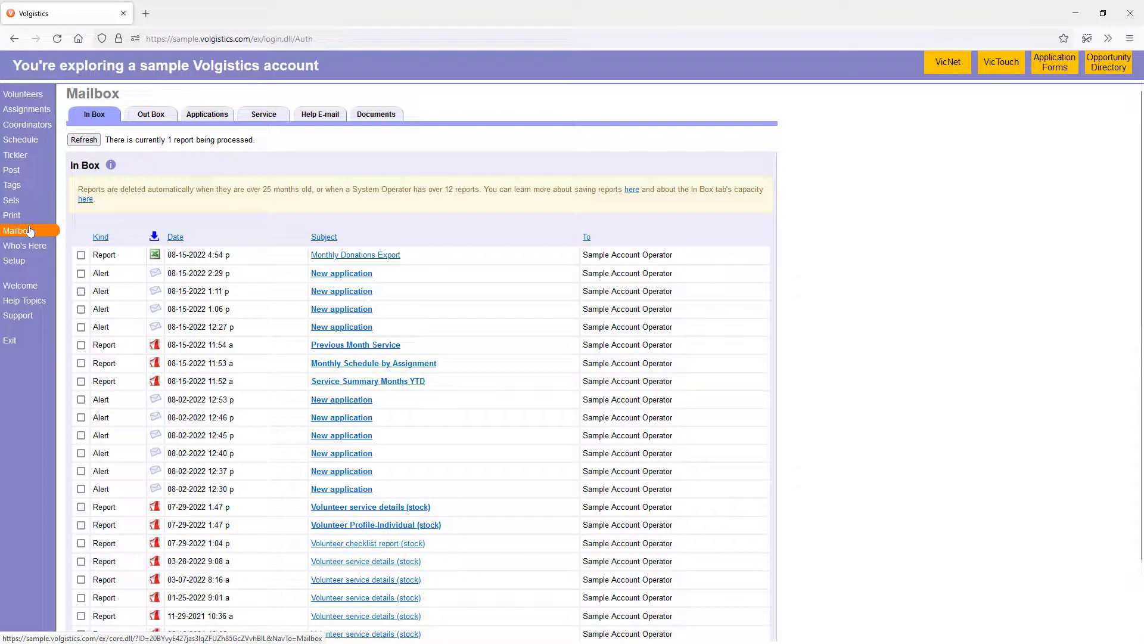